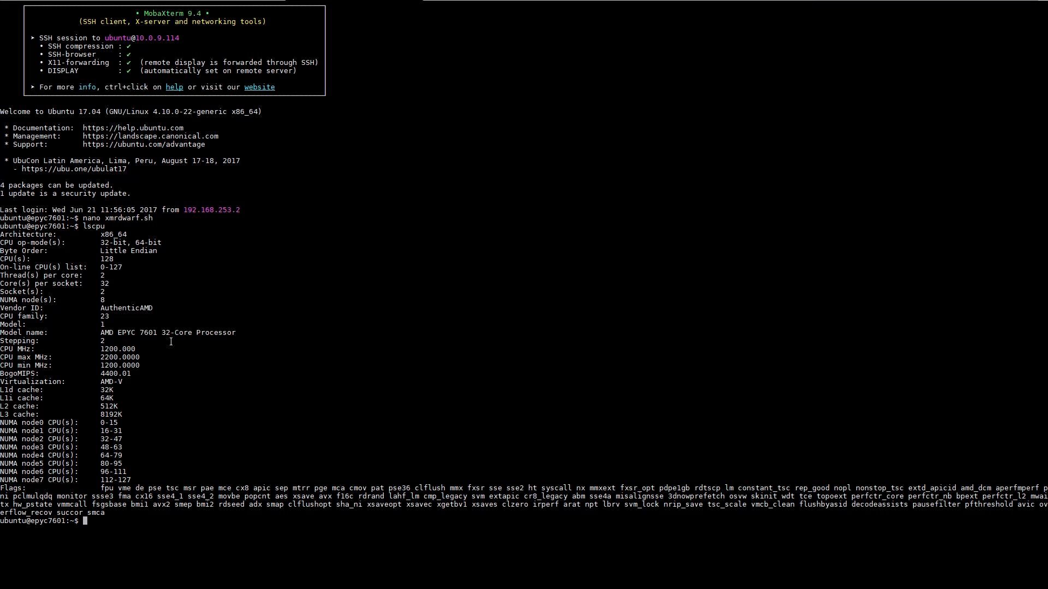
mouse_move(116, 328)
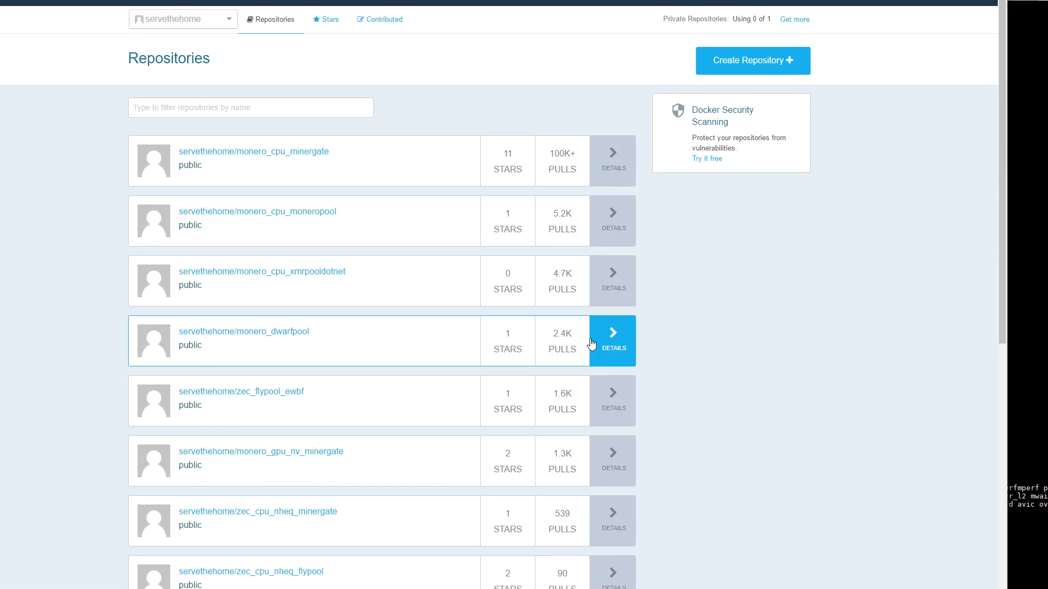
mouse_move(574, 349)
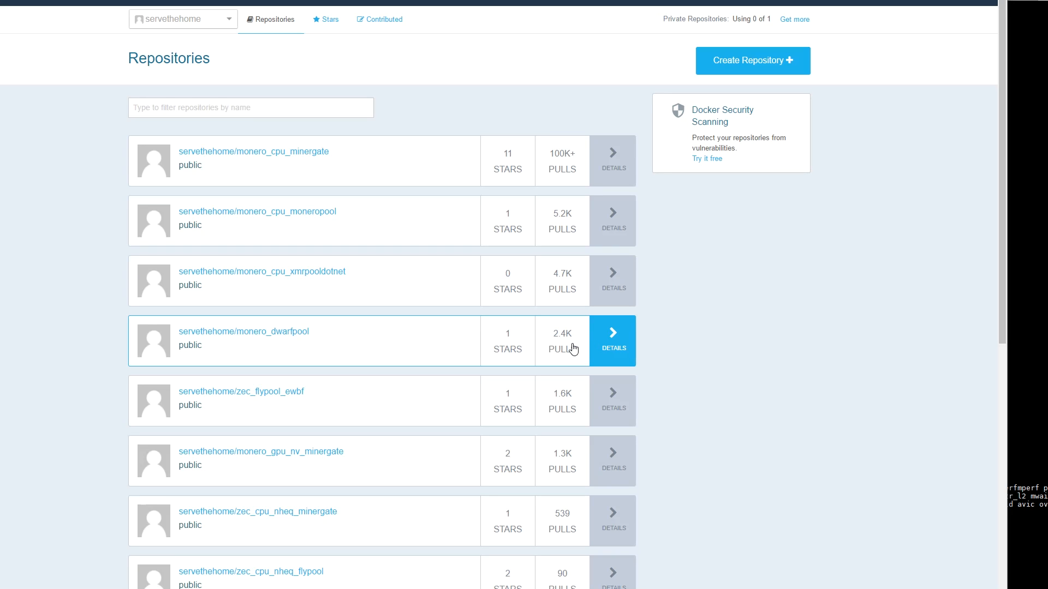
mouse_move(565, 179)
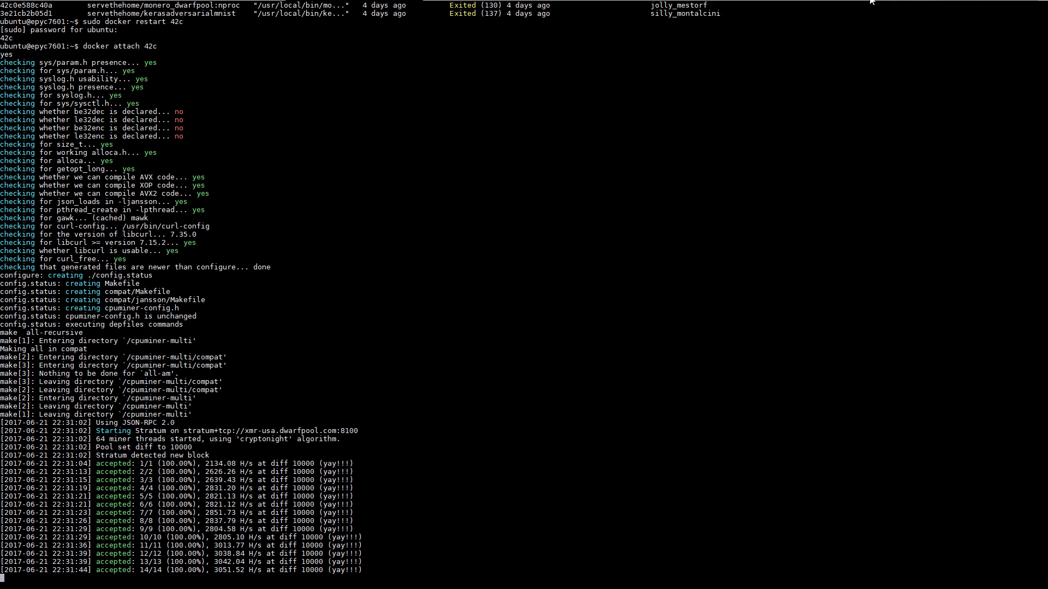
- Run top to see the minerd process's CPU usage
text(top)
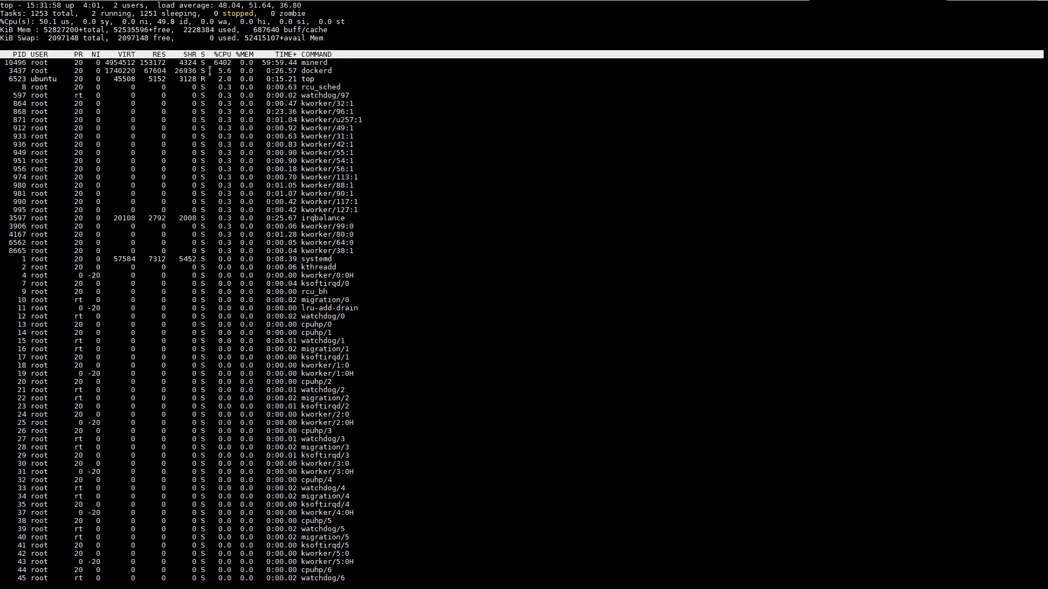
mouse_move(324, 152)
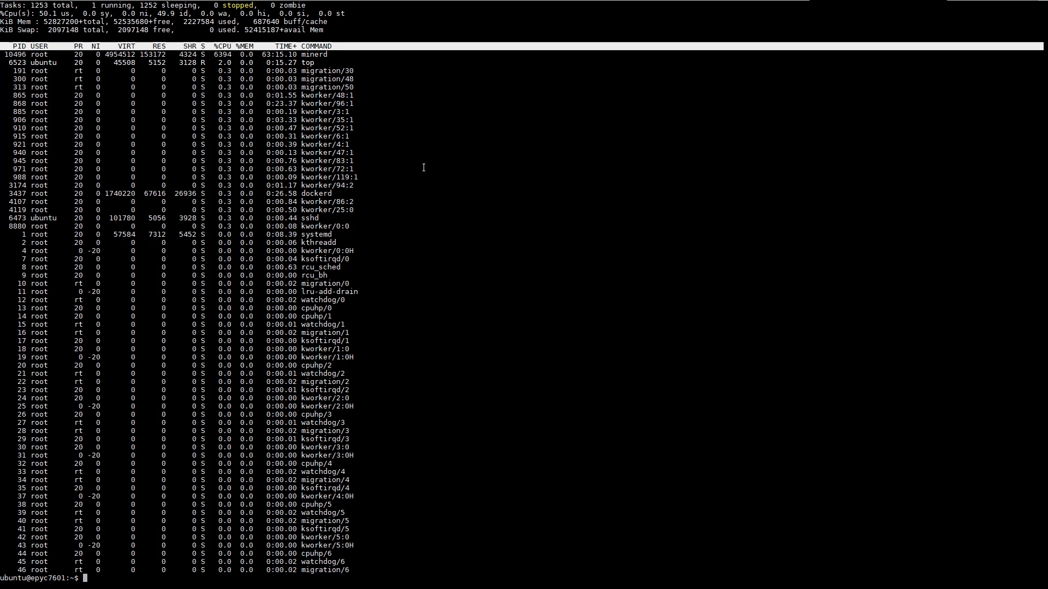
- Run lscpu to show the AMD EPYC 7601's 128 threads
text(lscpu)
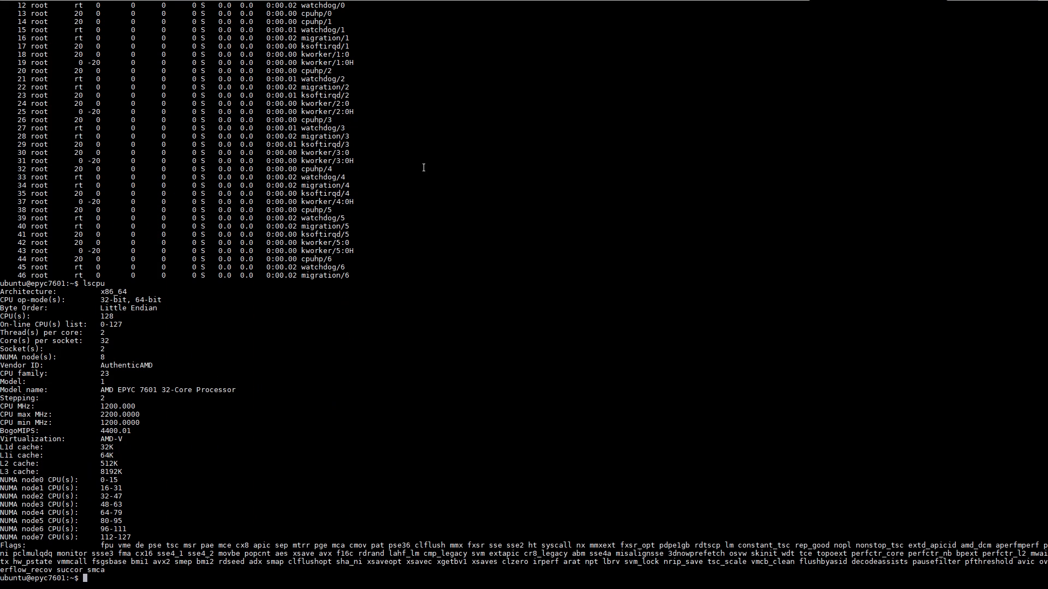
mouse_move(241, 425)
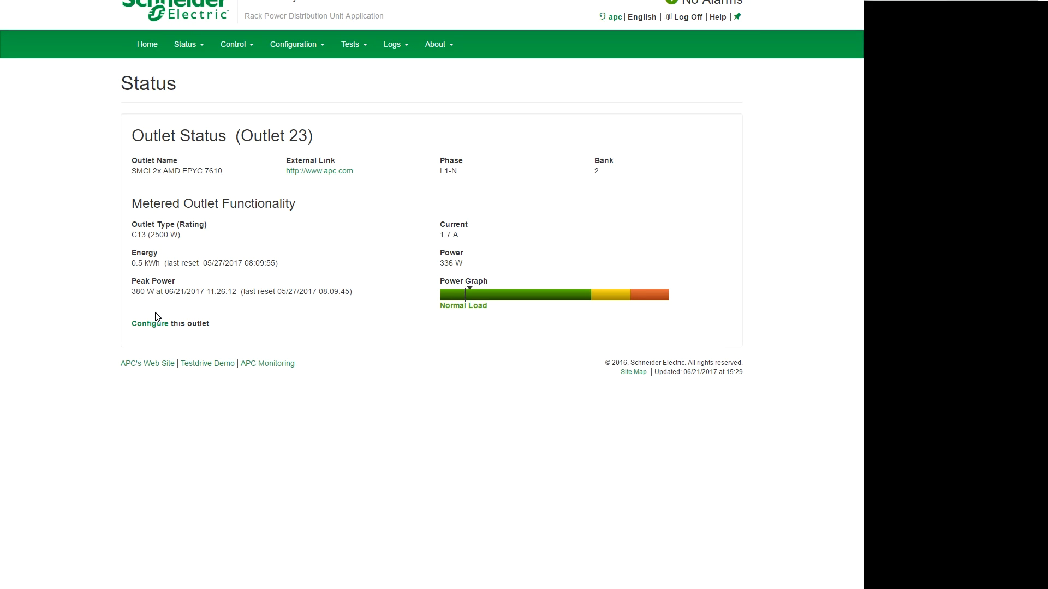
mouse_move(426, 287)
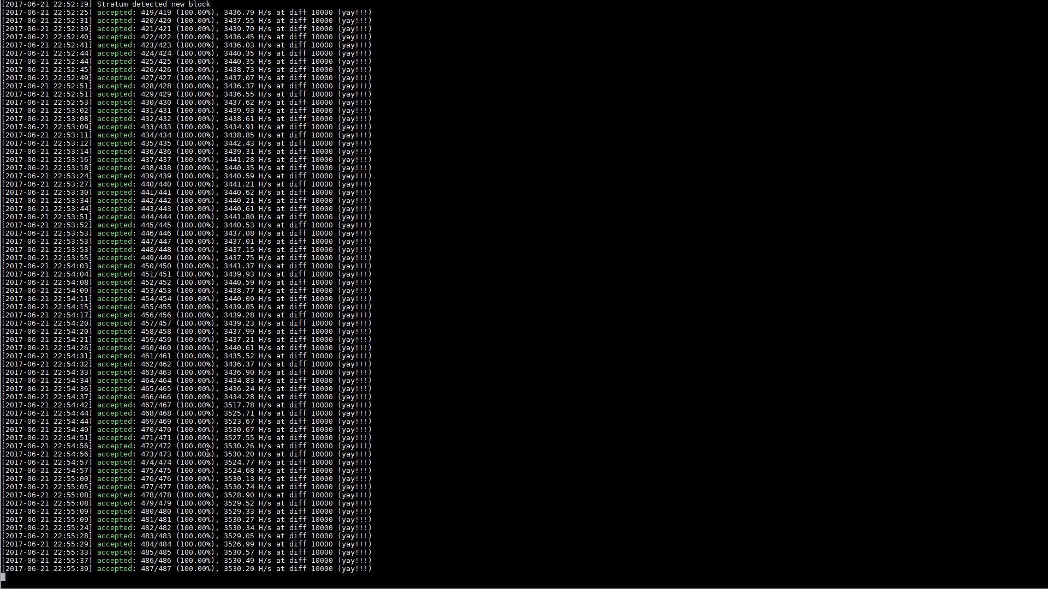
scroll(down, 3)
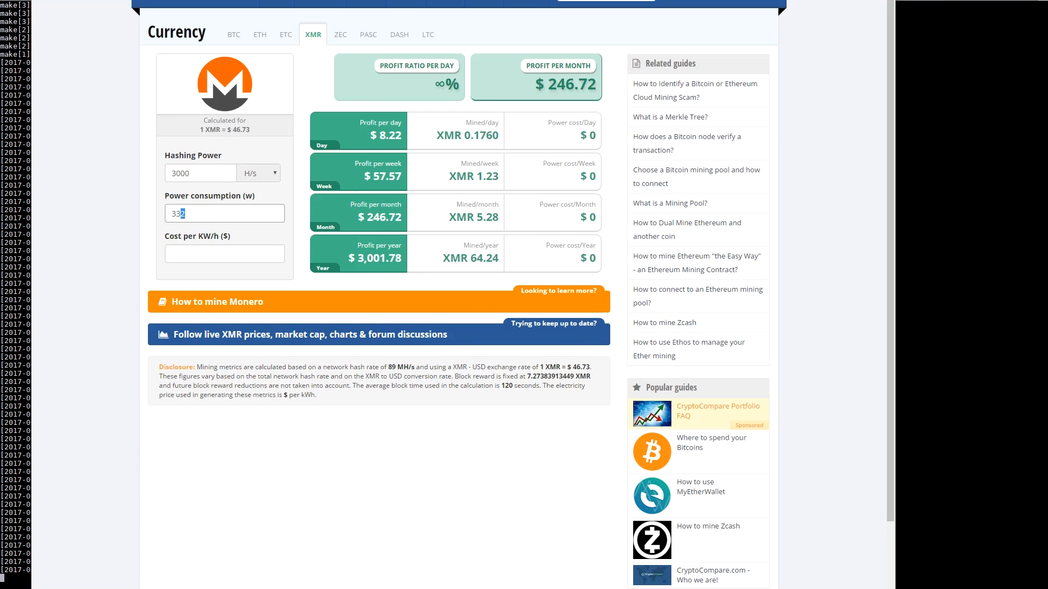
- Enter 336 W power consumption and $0.375 per kWh electricity cost
text(6)
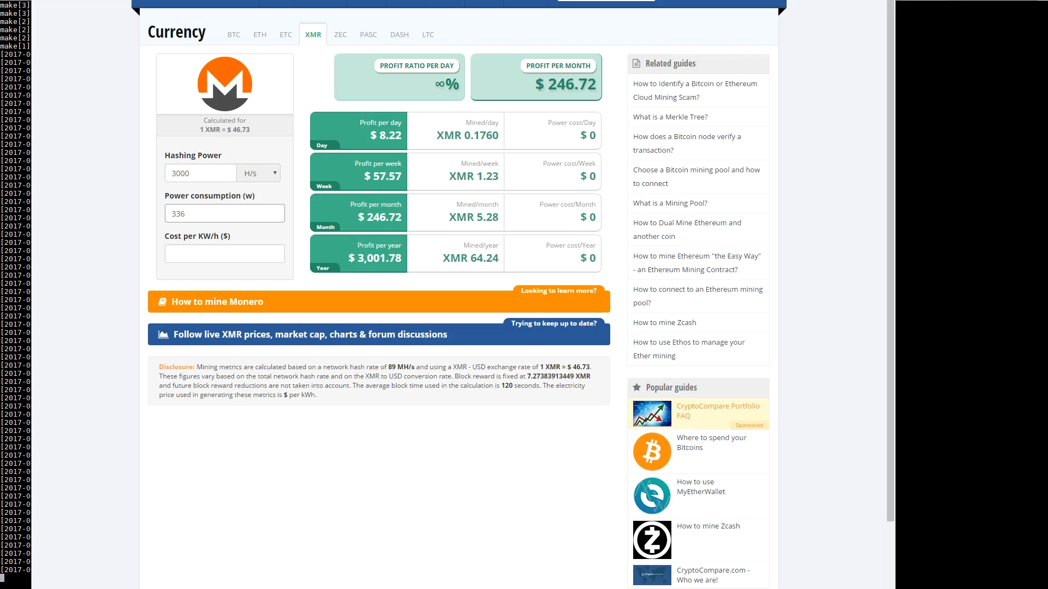
text(0)
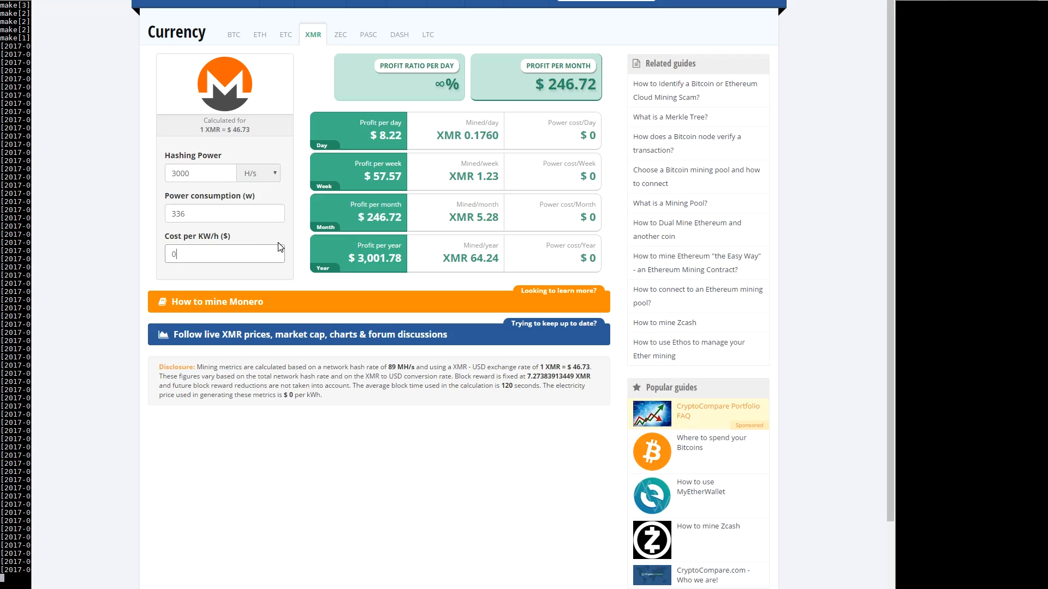
text(.37)
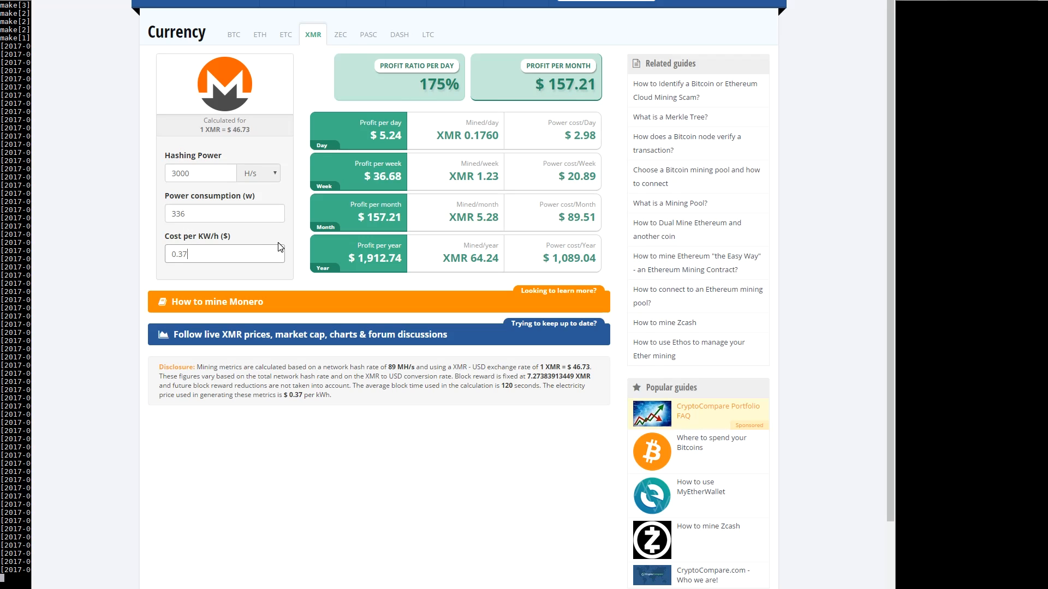
text(5)
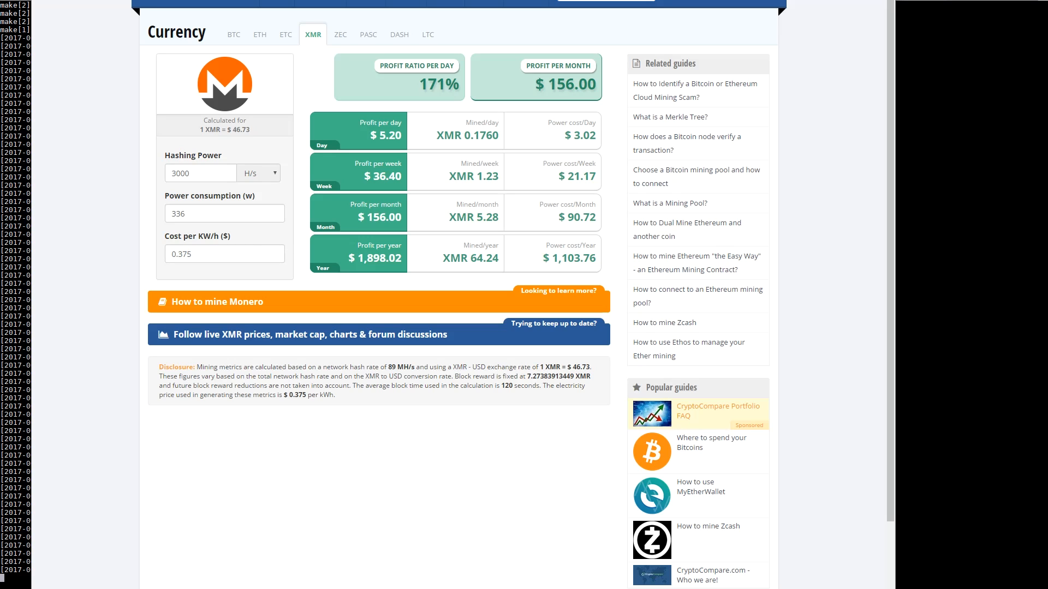
mouse_move(379, 217)
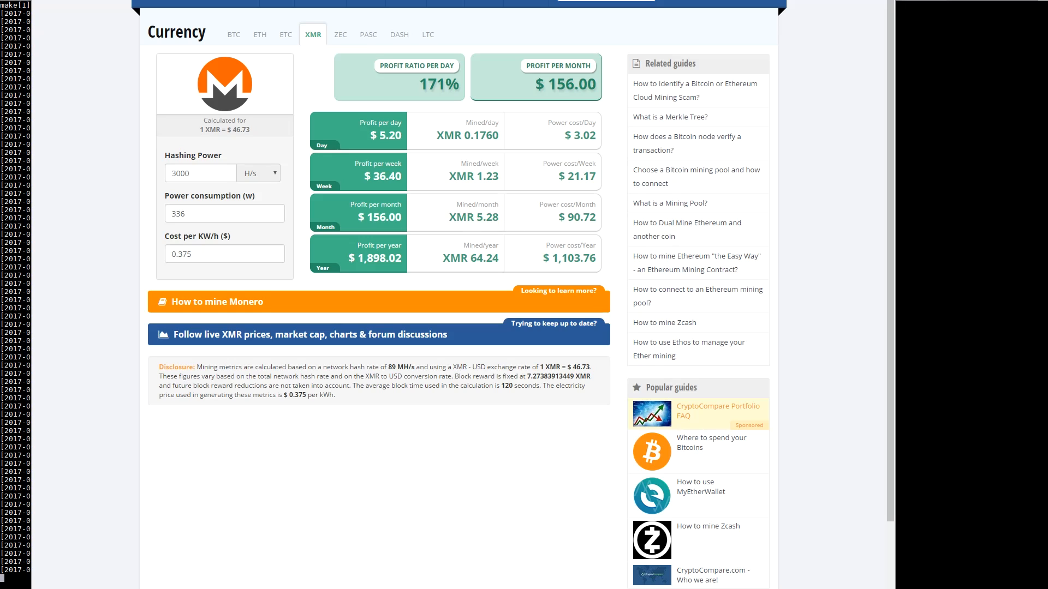
- Change hashing power from 2000 to 1500 H/s, dropping monthly profit to $32.64
triple_click(199, 173)
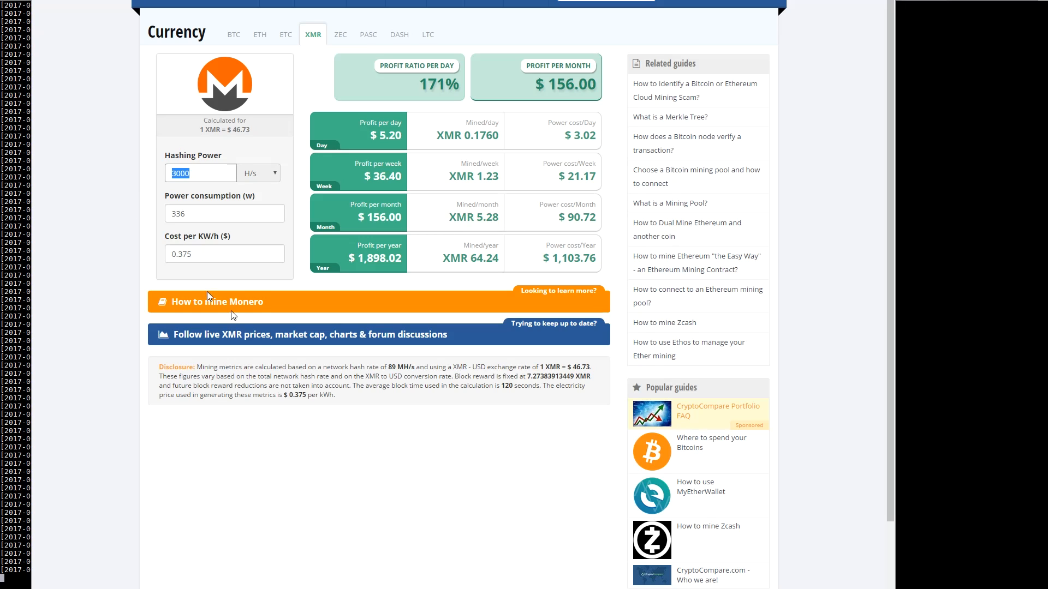
mouse_move(260, 334)
text(2000)
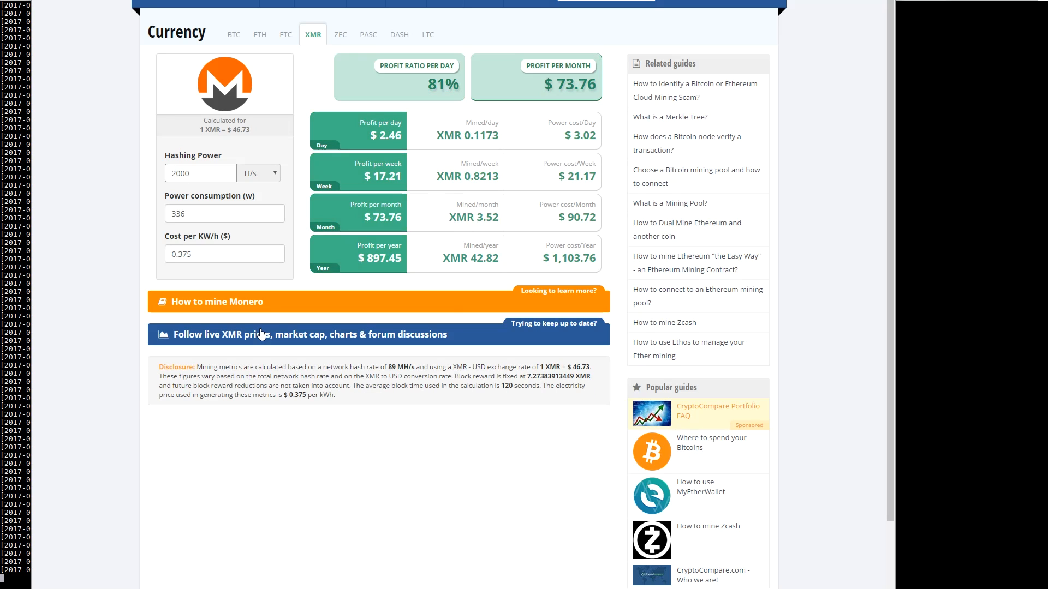
click(200, 173)
text(1500)
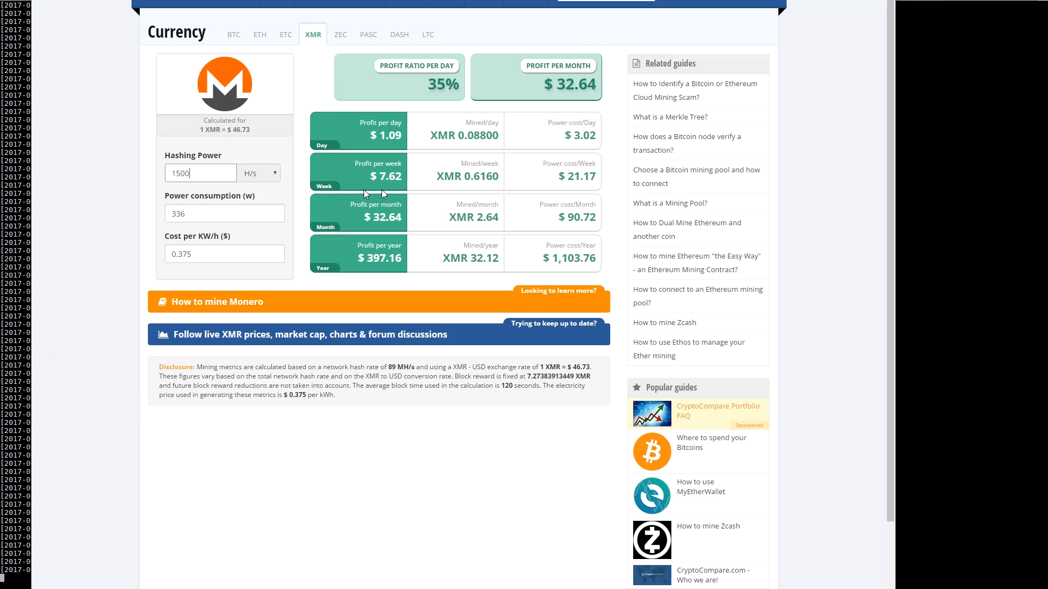
mouse_move(365, 216)
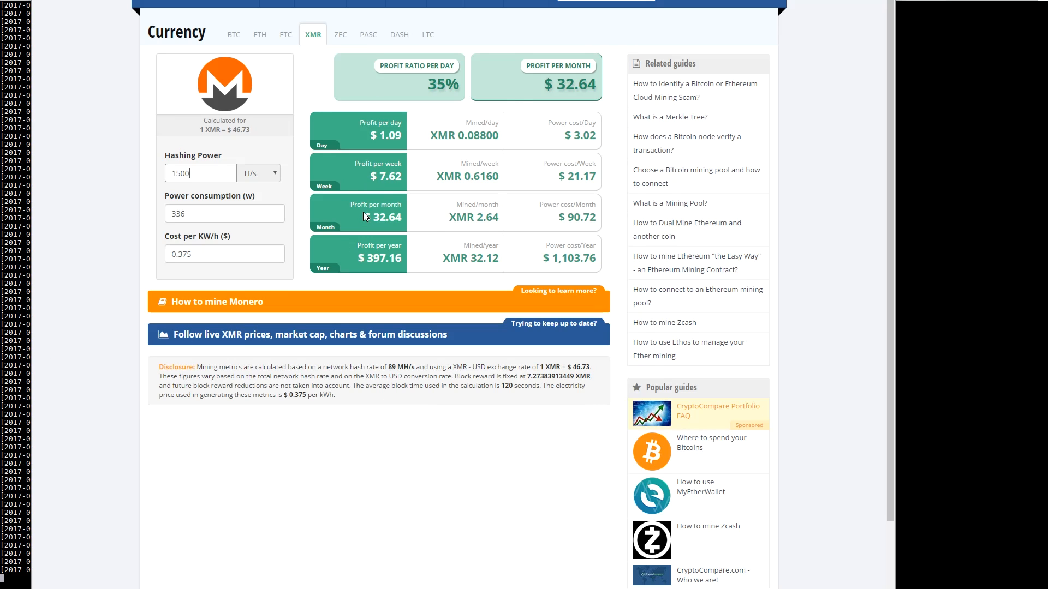
mouse_move(393, 217)
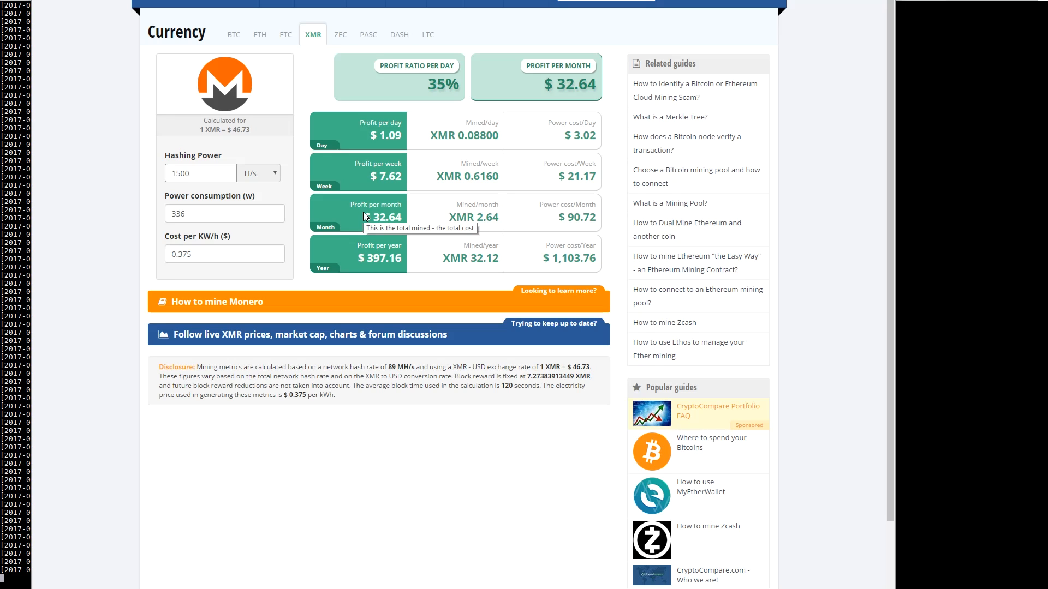
click(201, 172)
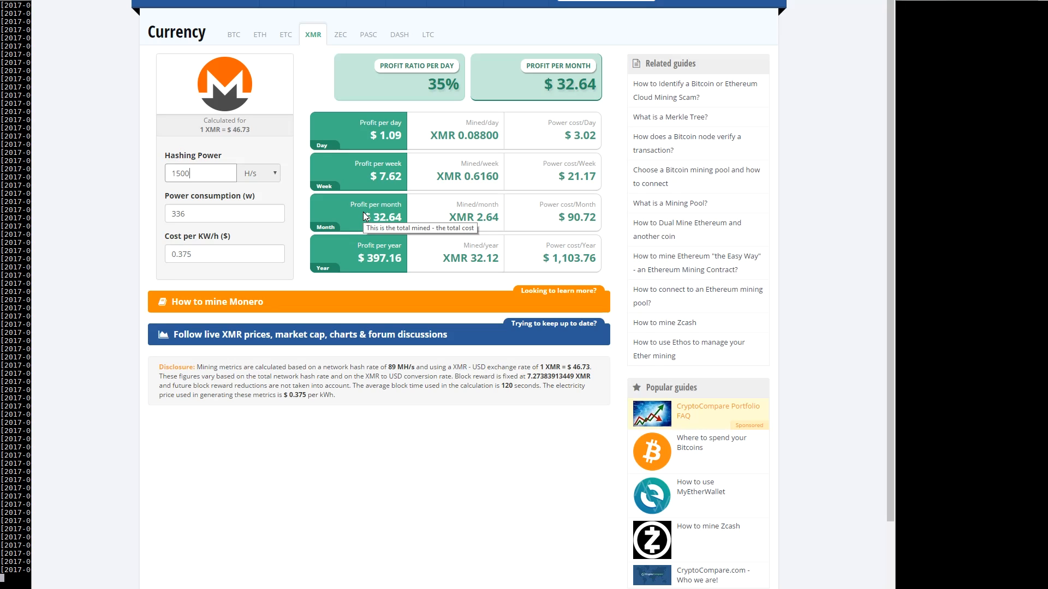
mouse_move(353, 321)
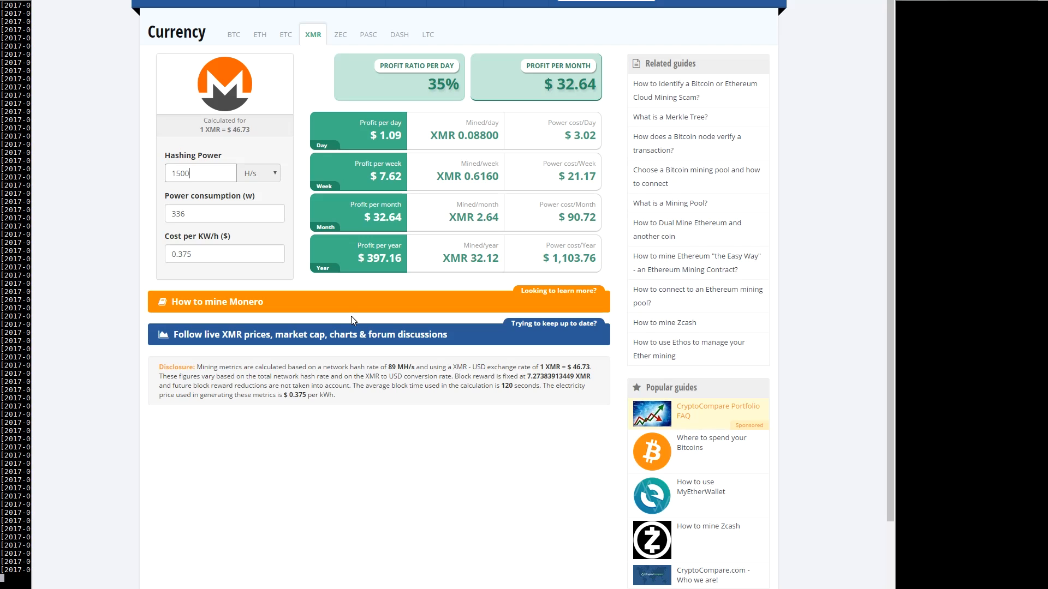
mouse_move(352, 282)
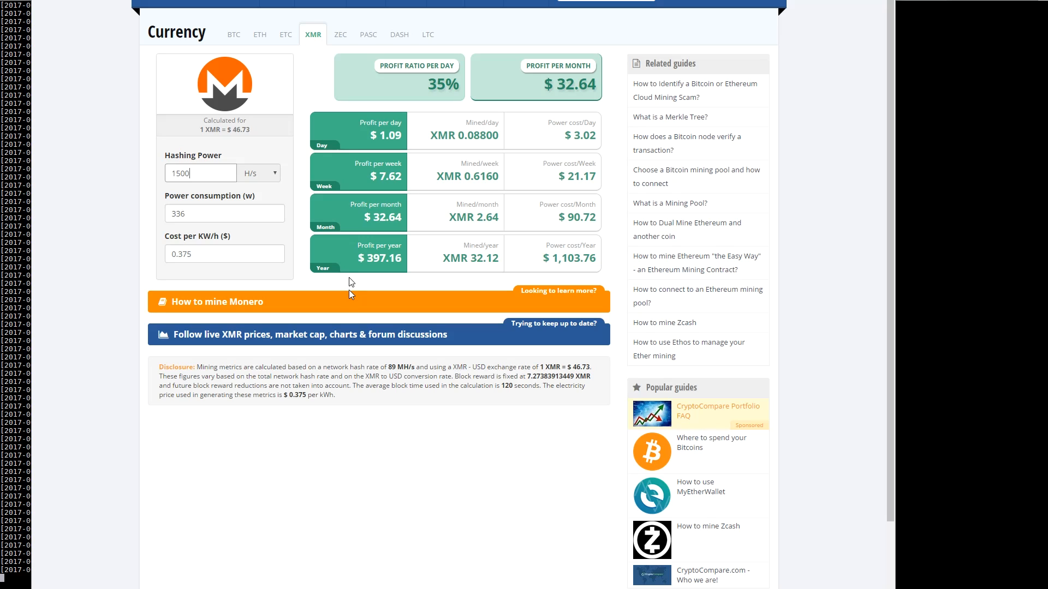